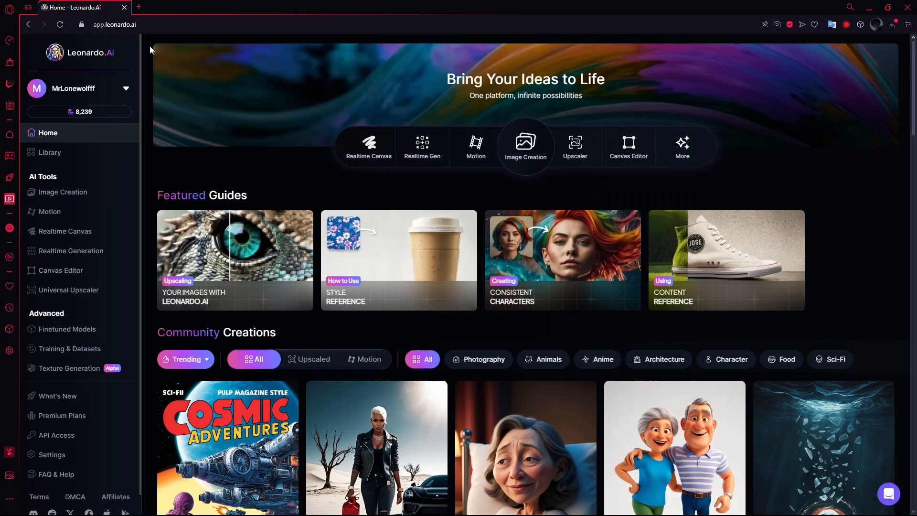
# Go to the Image Creation page showing the blue-shirt prompt with its attached reference photo.
pyautogui.click(114, 25)
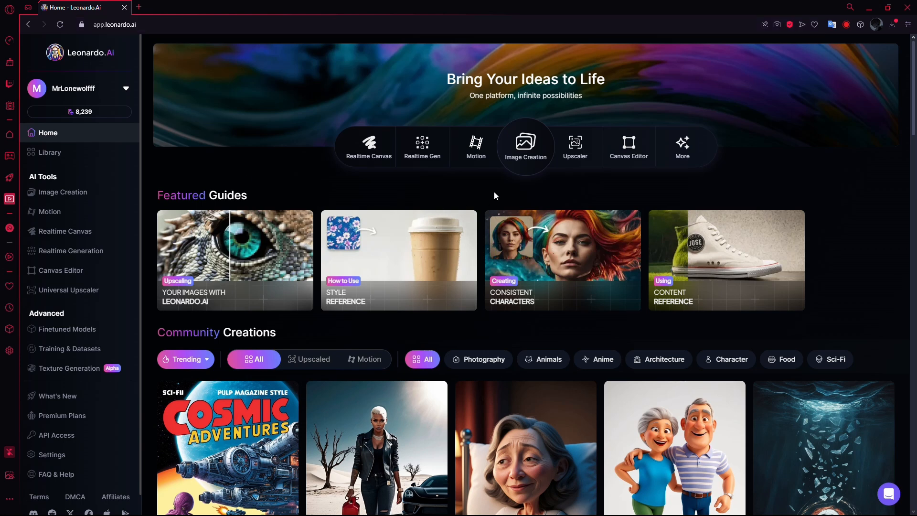
pyautogui.moveTo(139, 96)
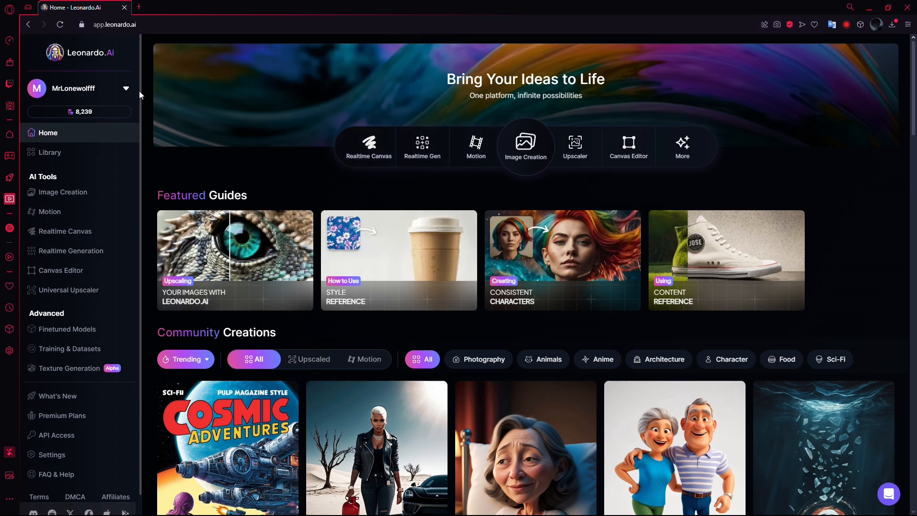
pyautogui.moveTo(61, 193)
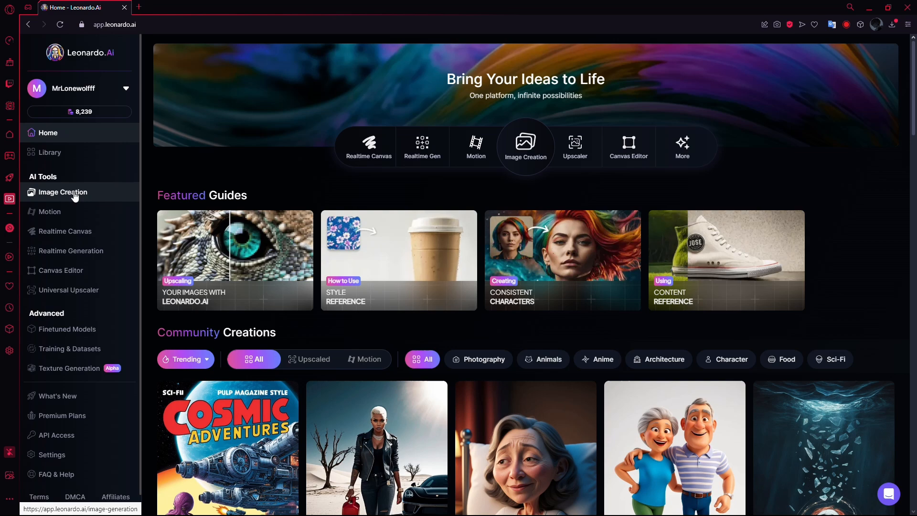
pyautogui.click(62, 192)
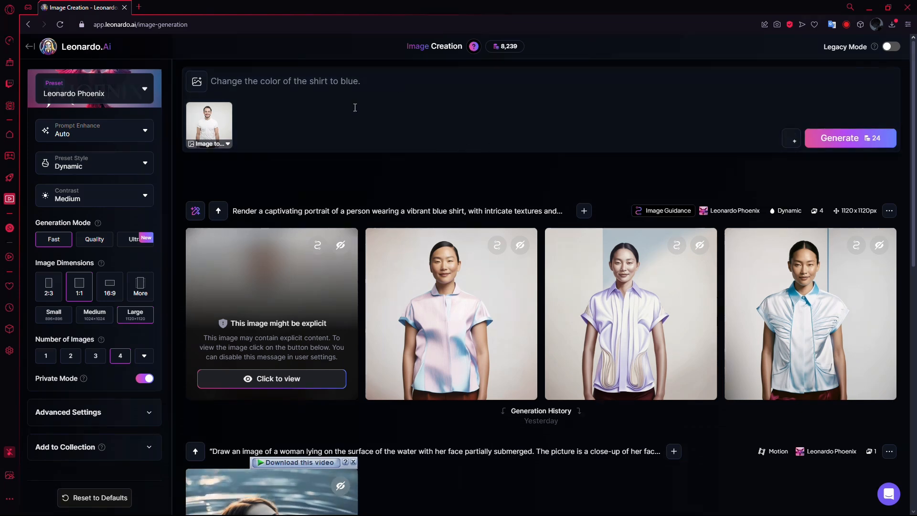
pyautogui.scroll(-3)
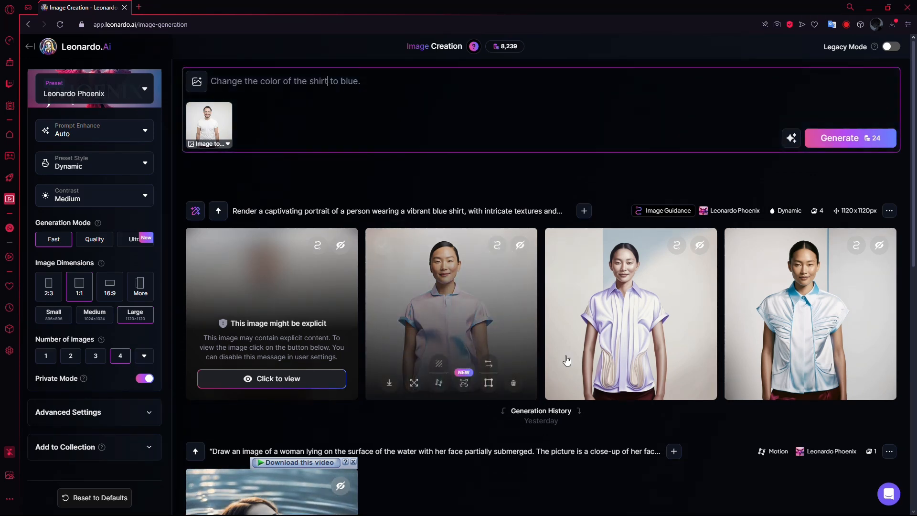
pyautogui.moveTo(815, 343)
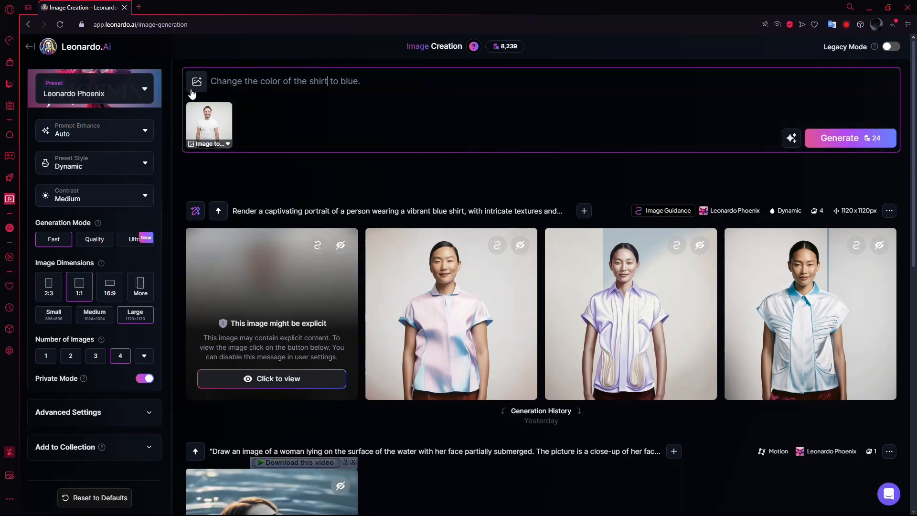
# Show the Image Guidance panel with Image to Image active.
pyautogui.click(197, 80)
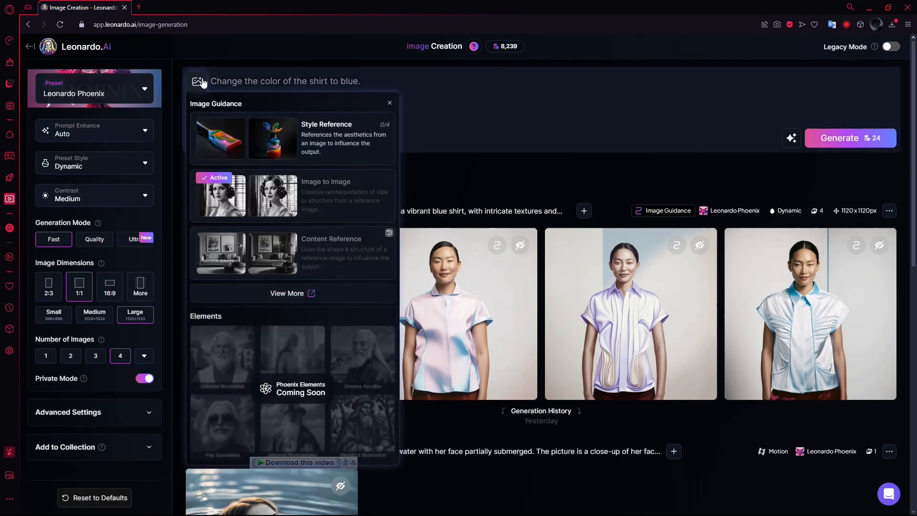
pyautogui.moveTo(204, 96)
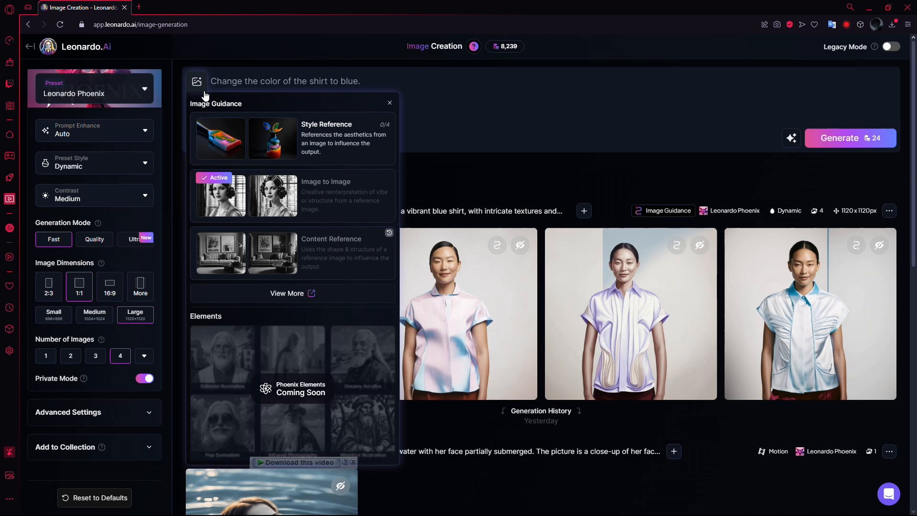
pyautogui.moveTo(352, 137)
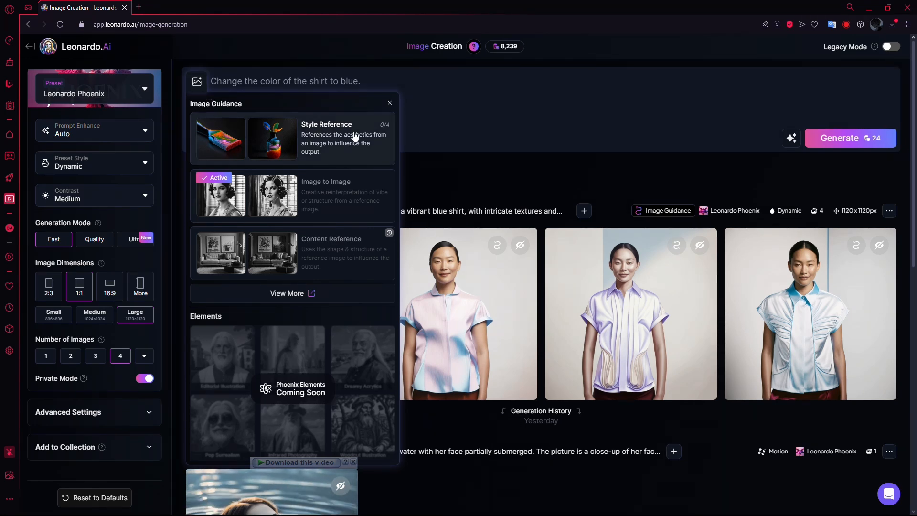
pyautogui.moveTo(319, 144)
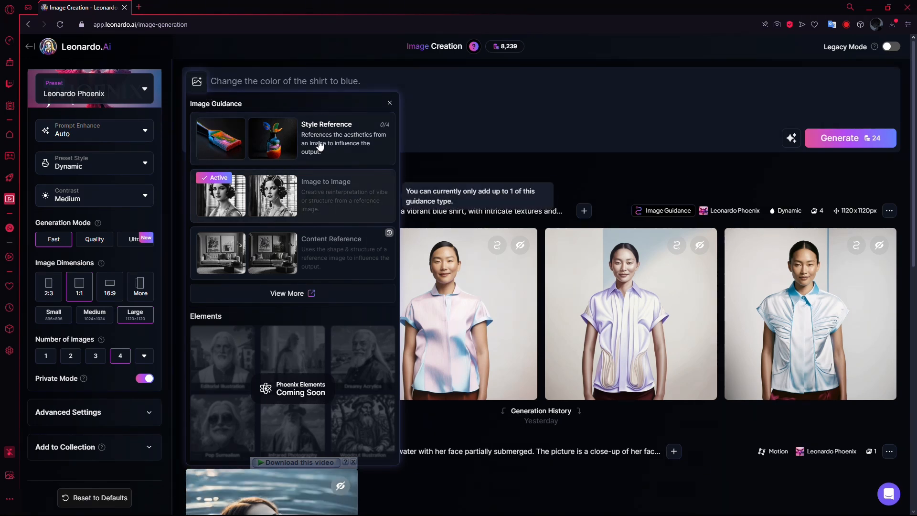
pyautogui.moveTo(326, 130)
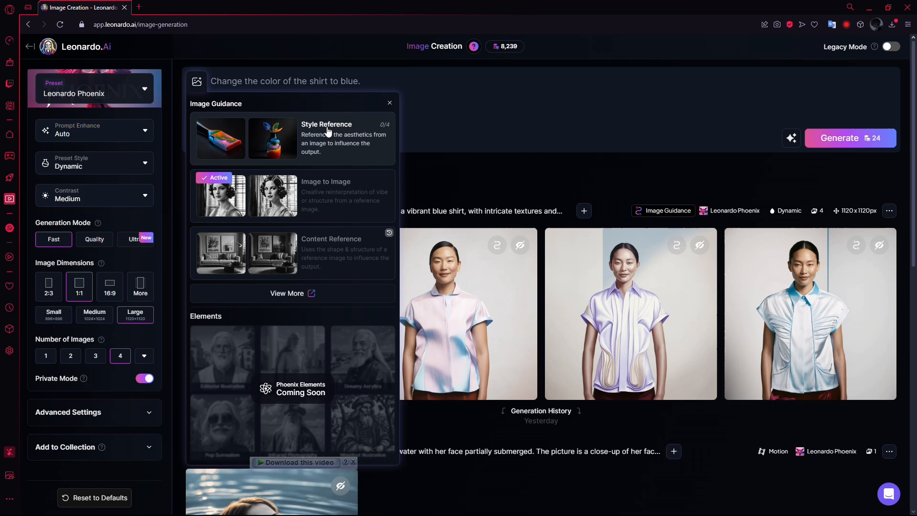
pyautogui.moveTo(320, 156)
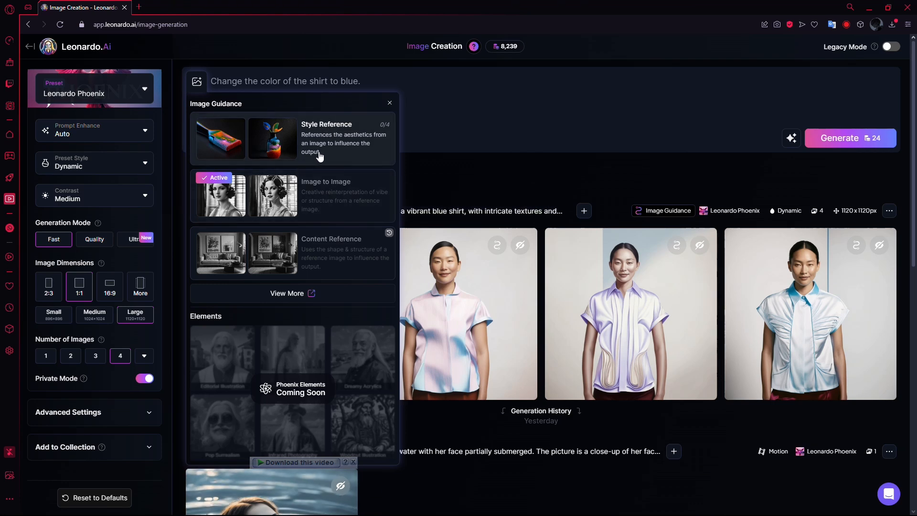
pyautogui.moveTo(363, 143)
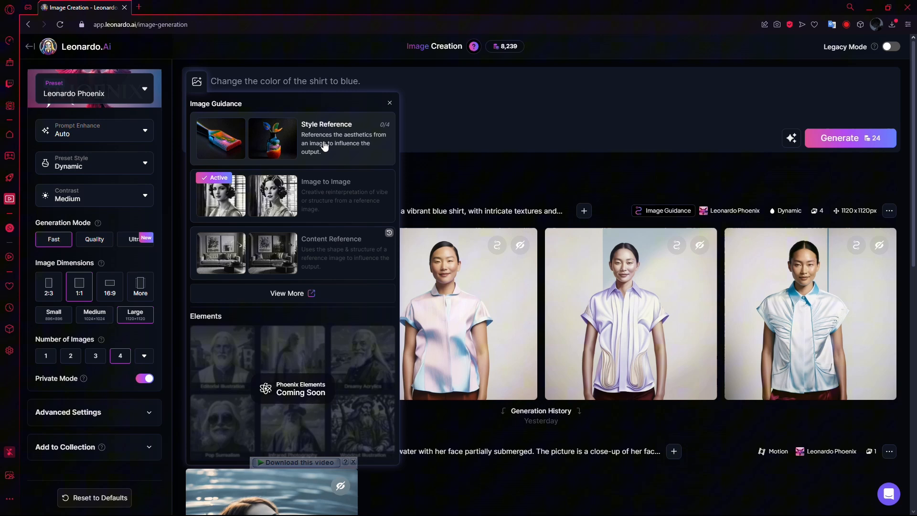
pyautogui.moveTo(317, 155)
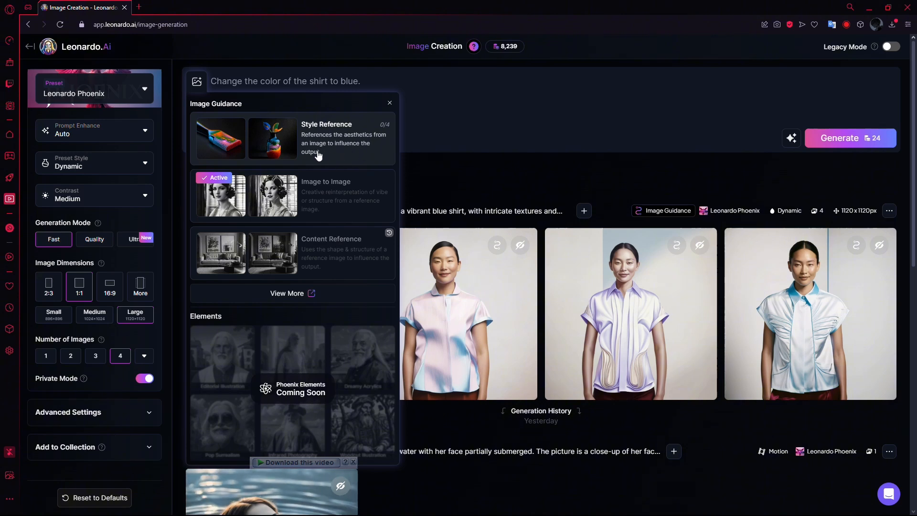
pyautogui.moveTo(361, 158)
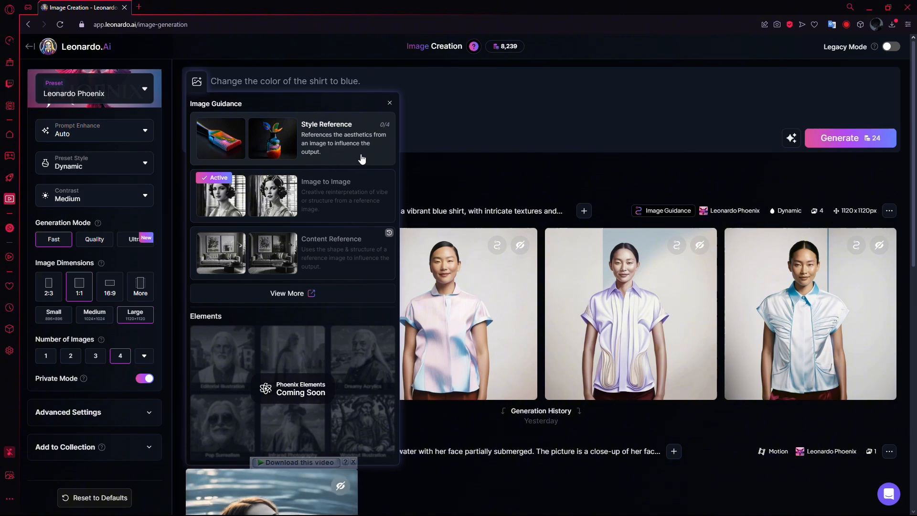
pyautogui.moveTo(332, 209)
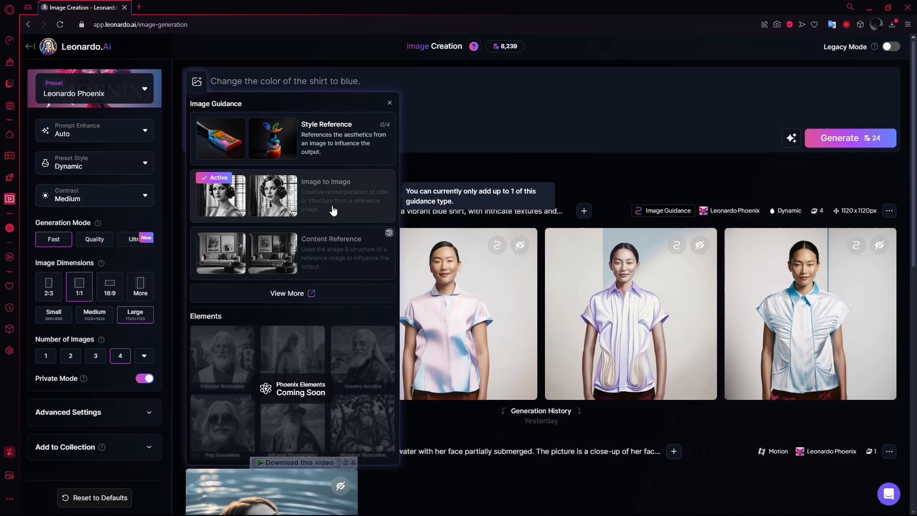
pyautogui.moveTo(384, 202)
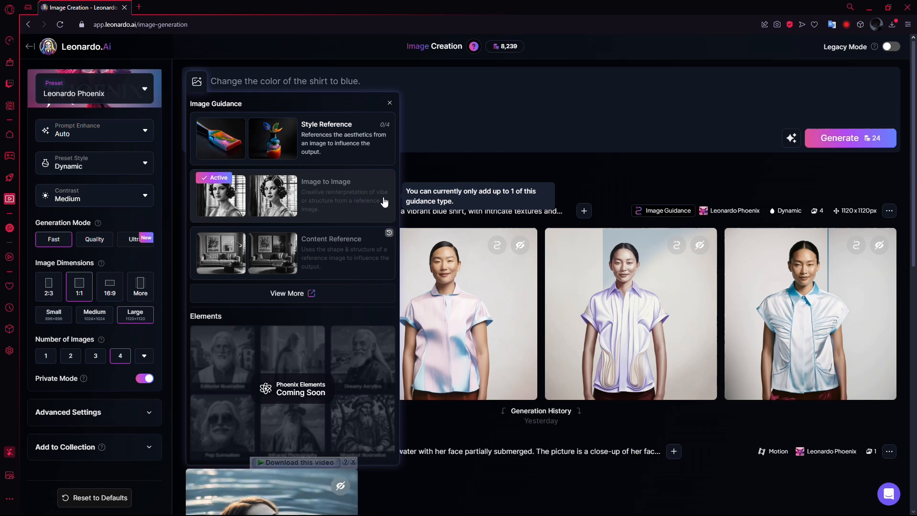
pyautogui.moveTo(332, 208)
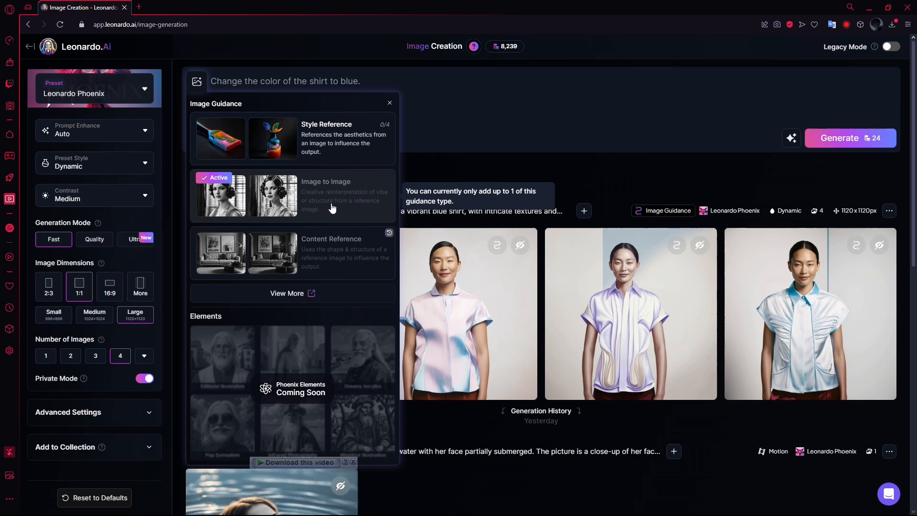
pyautogui.moveTo(375, 205)
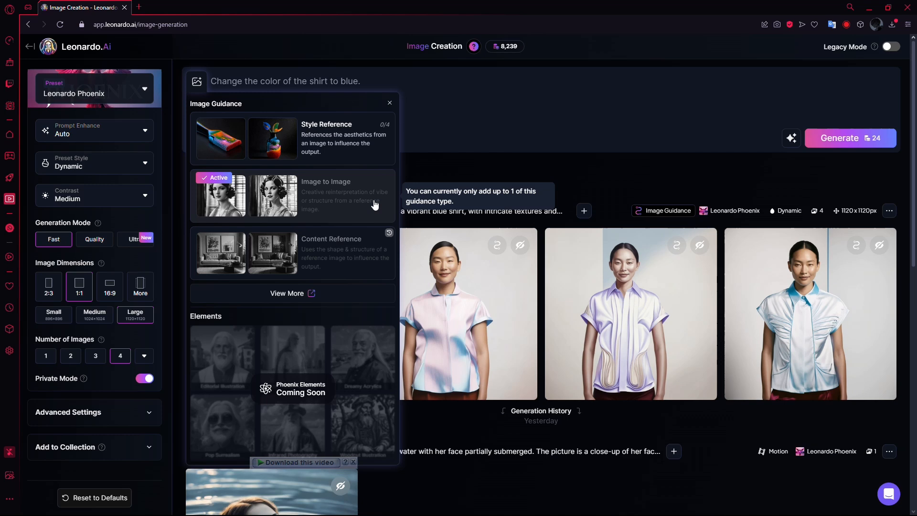
# Pick the man photo as input, prompt 'change the man to a girl.', generate, and return home.
pyautogui.click(273, 195)
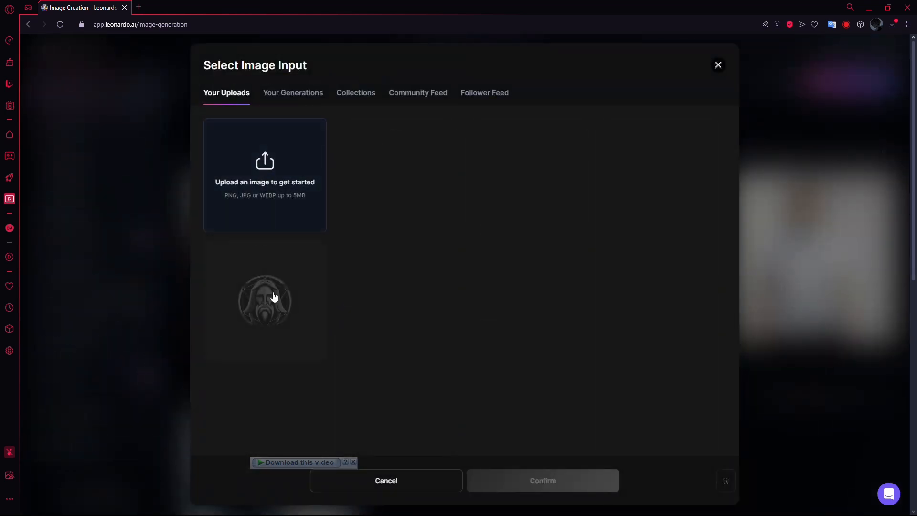
pyautogui.moveTo(299, 269)
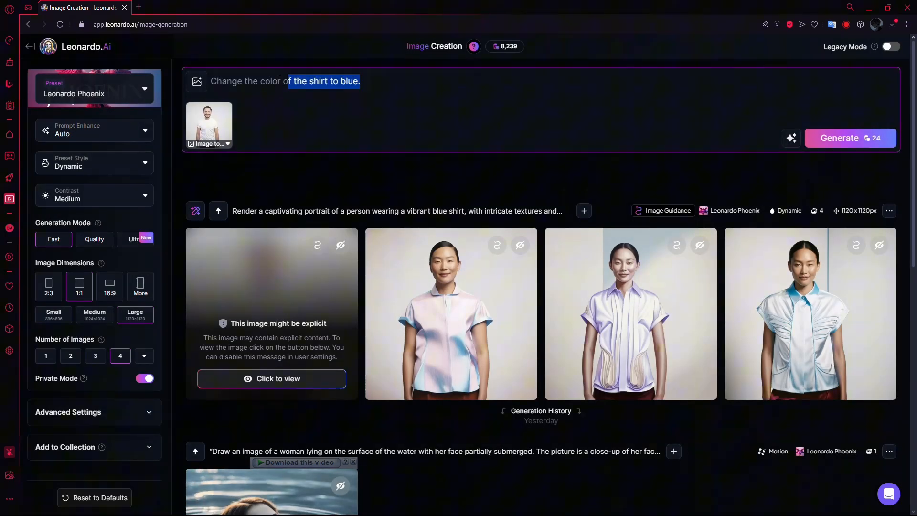
pyautogui.write('change the man to a girl.')
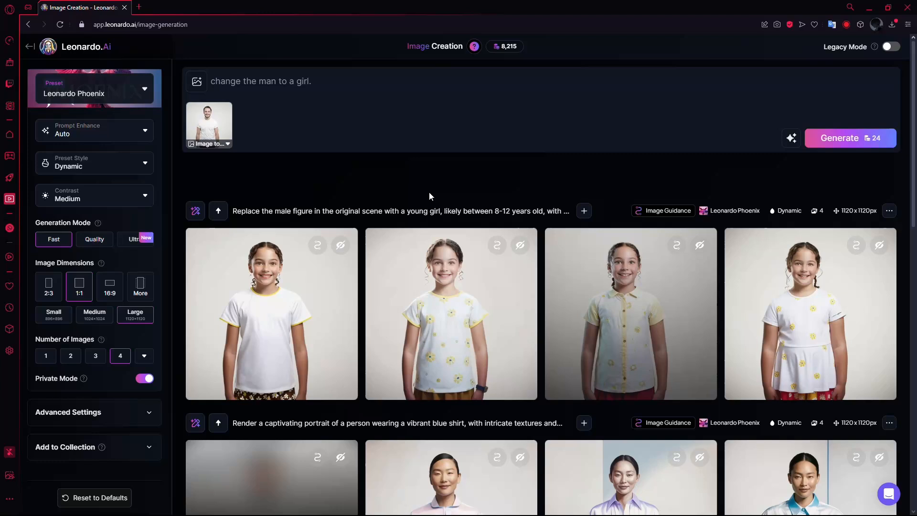
pyautogui.moveTo(635, 289)
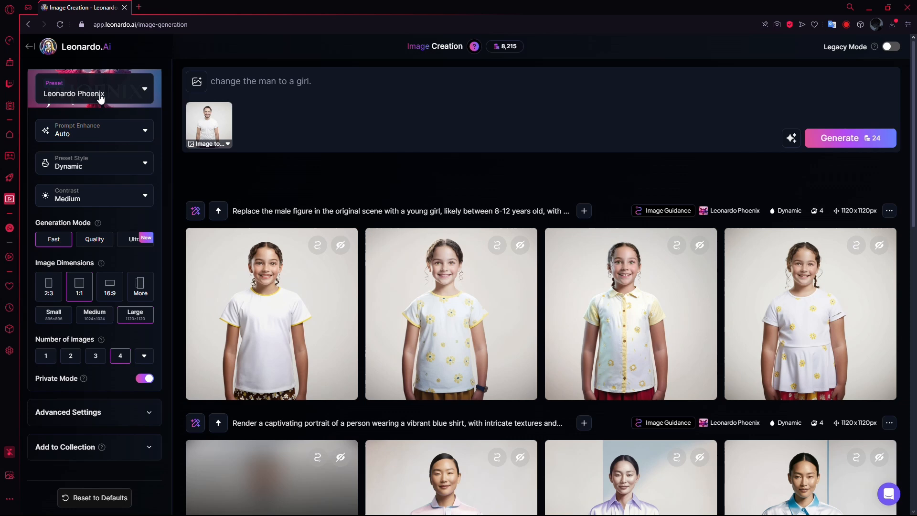
pyautogui.click(30, 46)
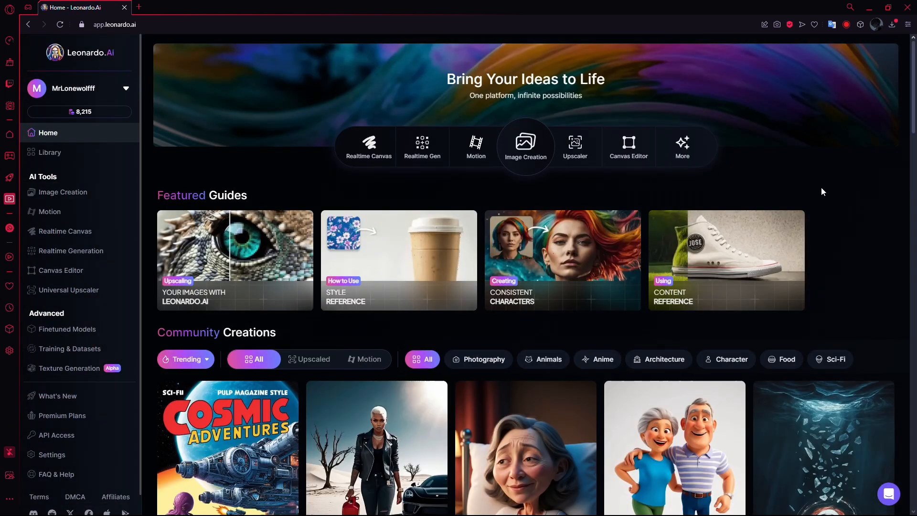
pyautogui.moveTo(390, 353)
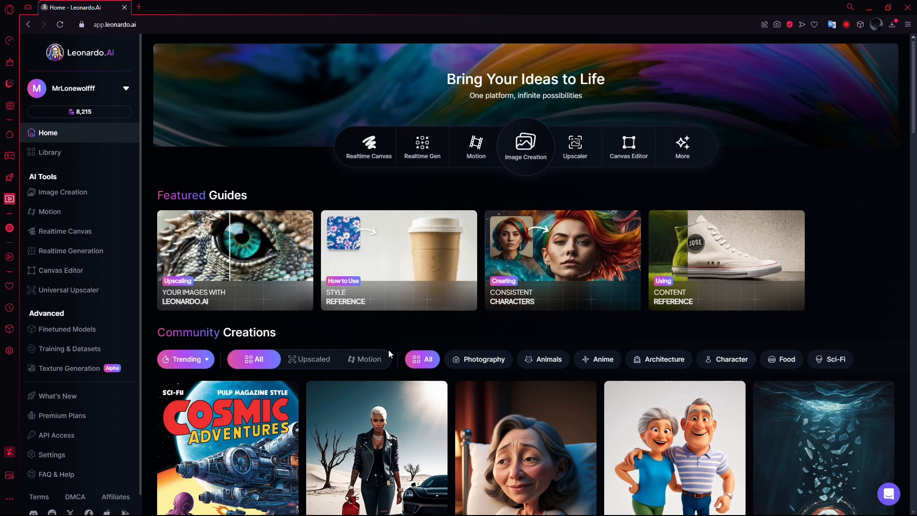
pyautogui.moveTo(462, 341)
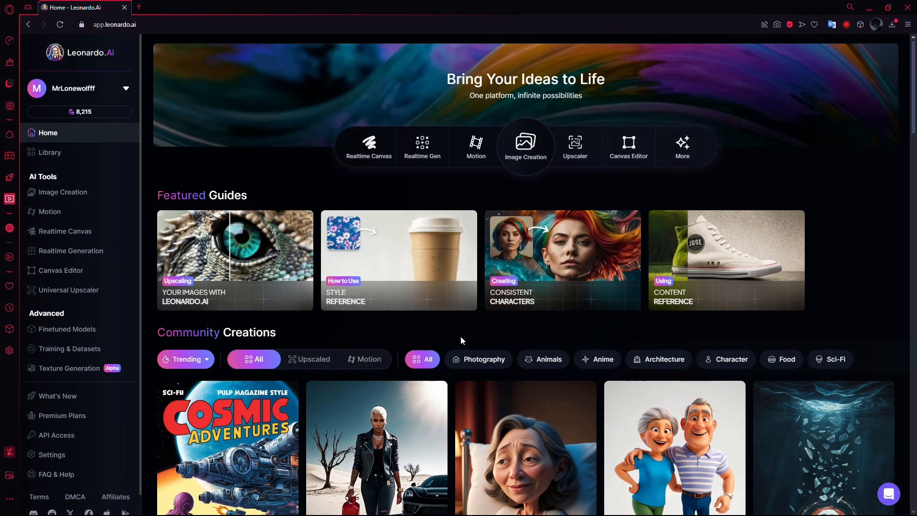
pyautogui.moveTo(392, 356)
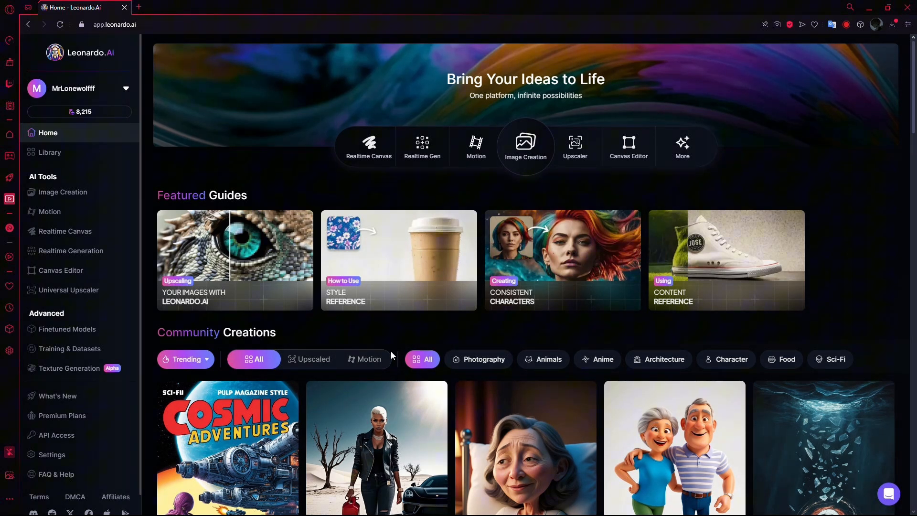
pyautogui.moveTo(60, 270)
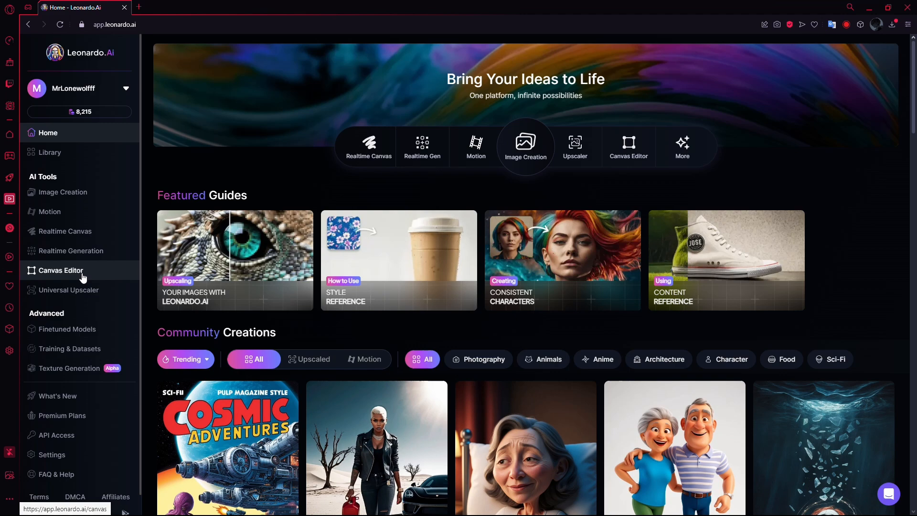
# Enter the Canvas Editor from the home sidebar.
pyautogui.click(62, 270)
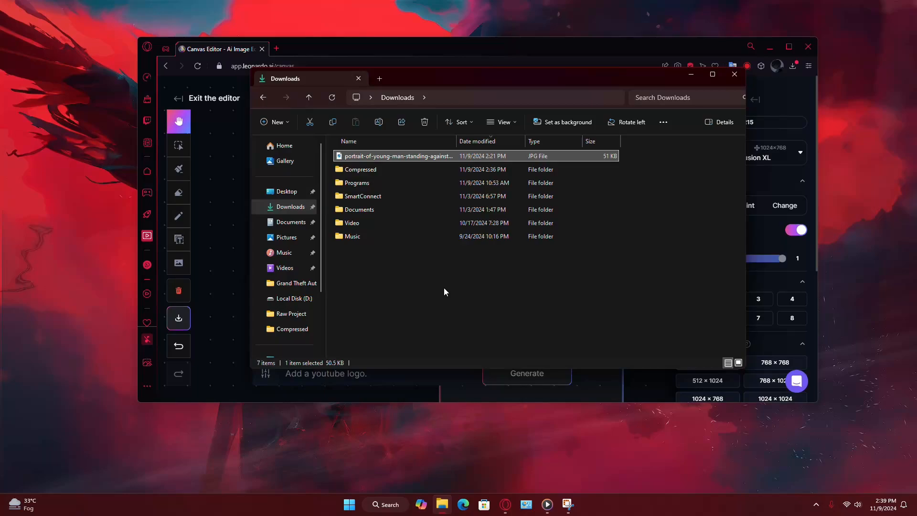
# Load the portrait JPG of the man in a white t-shirt from Downloads onto the canvas.
pyautogui.click(734, 75)
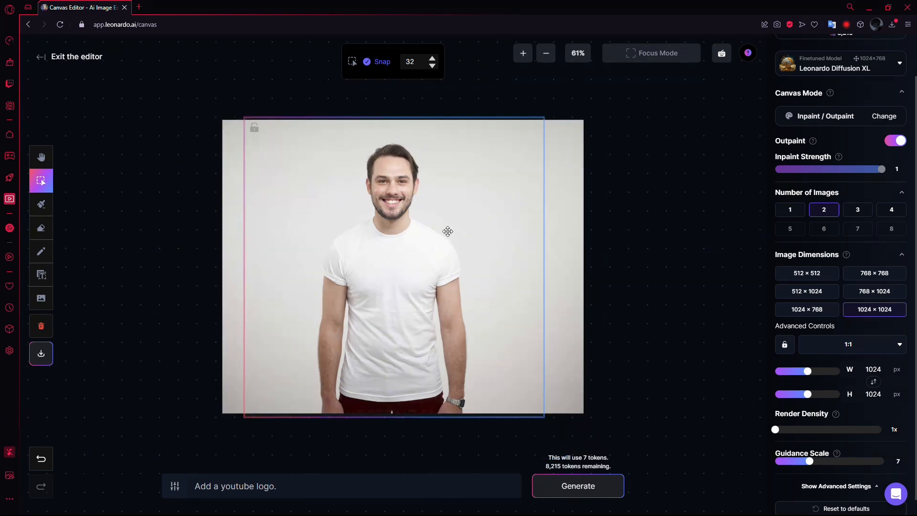
pyautogui.moveTo(41, 204)
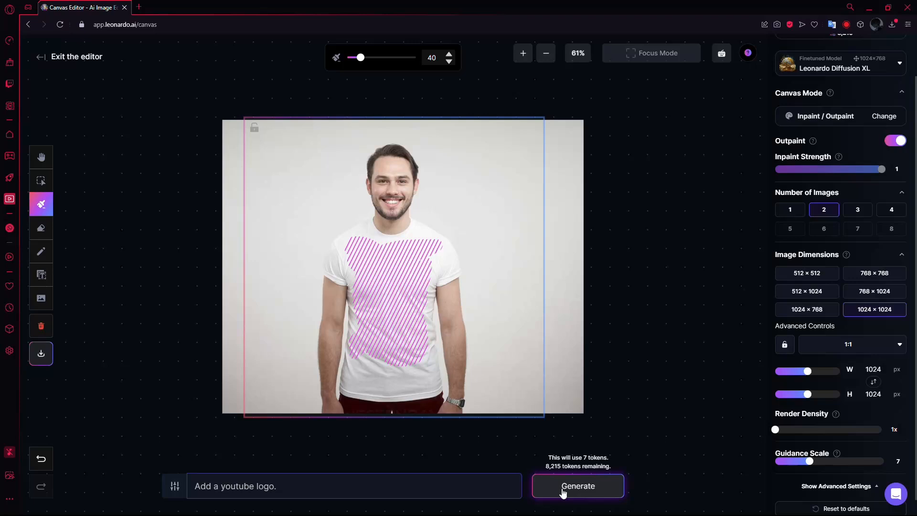
# Generate the YouTube logo in the masked shirt area, accept it, and select the edited photo.
pyautogui.click(577, 486)
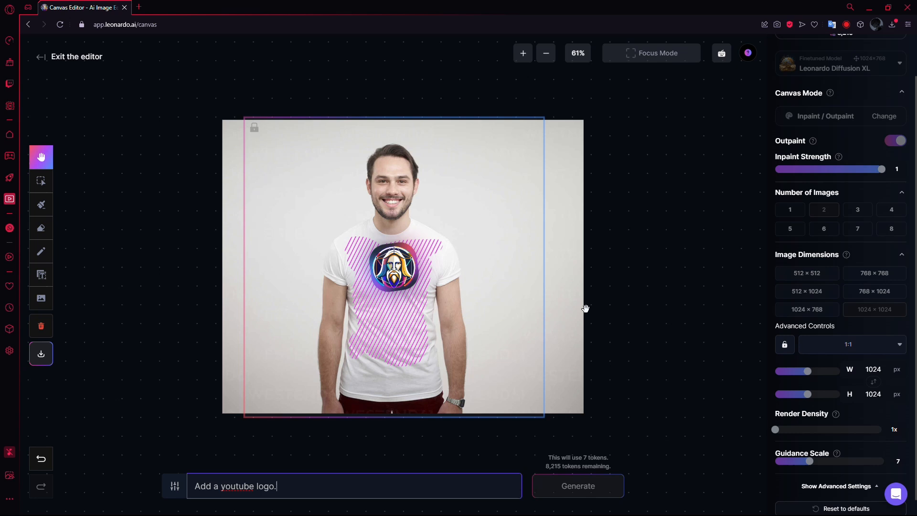
pyautogui.click(577, 485)
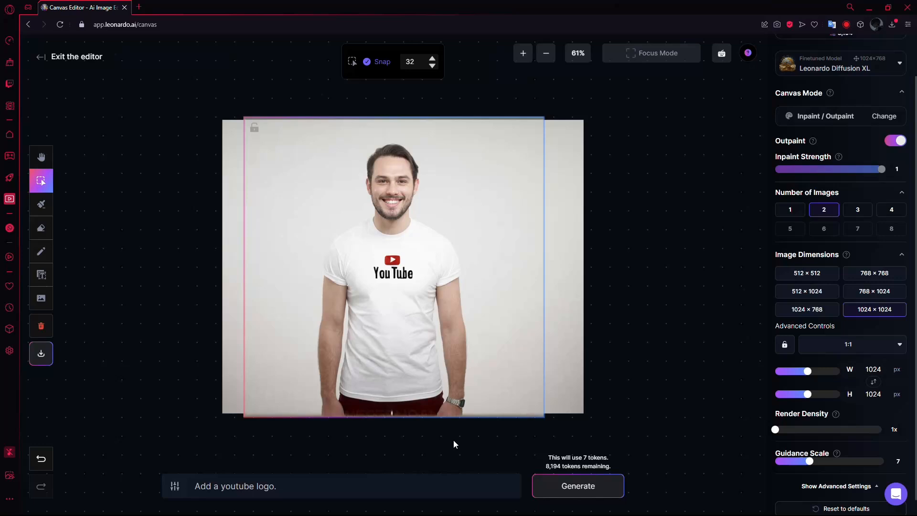
pyautogui.click(402, 266)
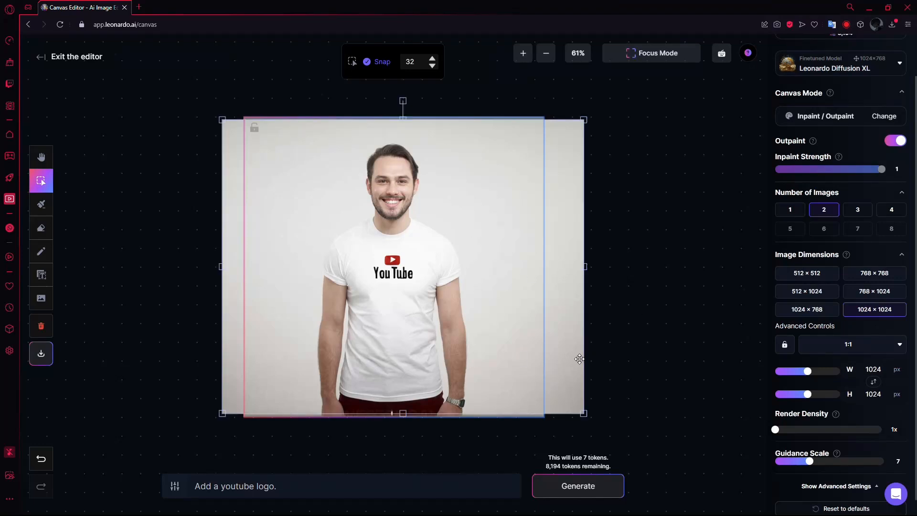